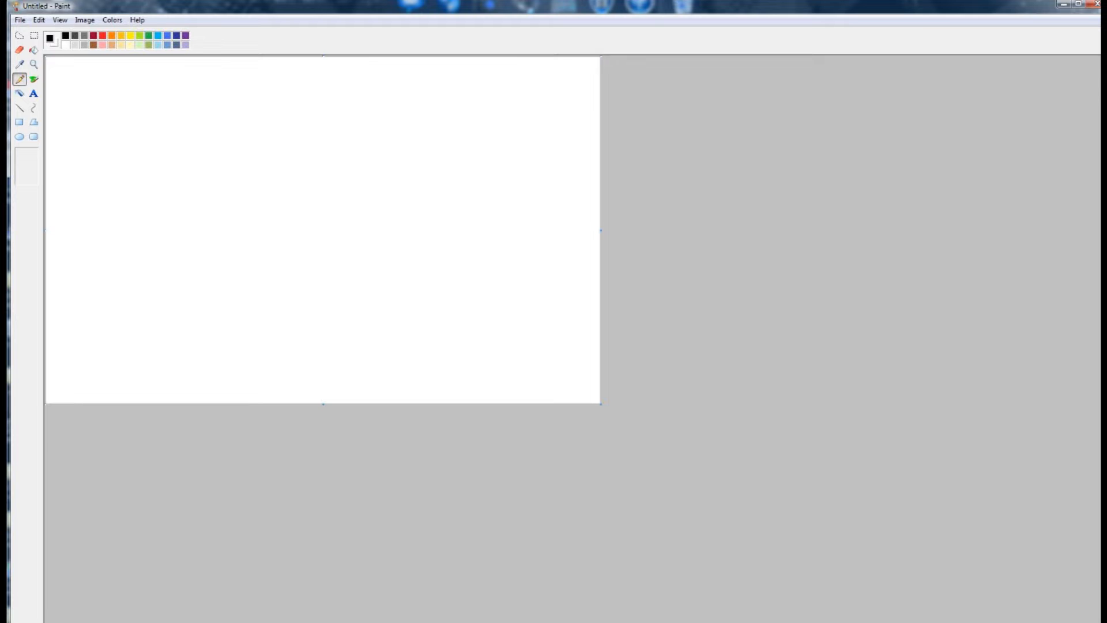
Step: Set the image attributes to 240 by 64 pixels, black and white only
{"action": "left_click", "coordinate": [84, 20]}
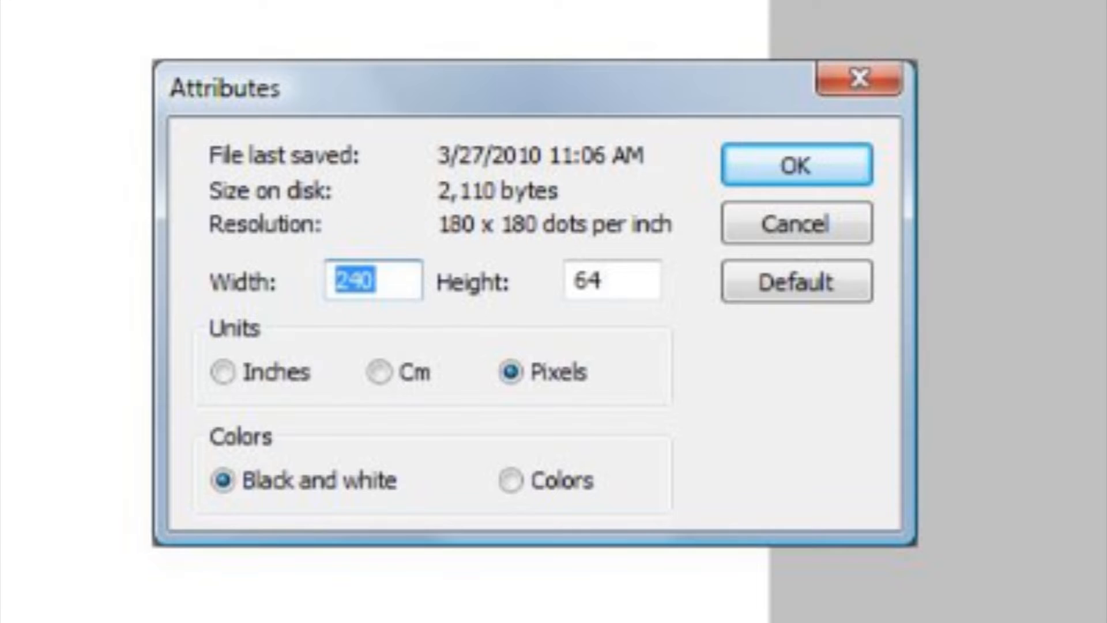
Step: Confirm the 240x64 monochrome settings and choose Monochrome Bitmap as the save type for MPC1000
{"action": "left_click", "coordinate": [796, 165]}
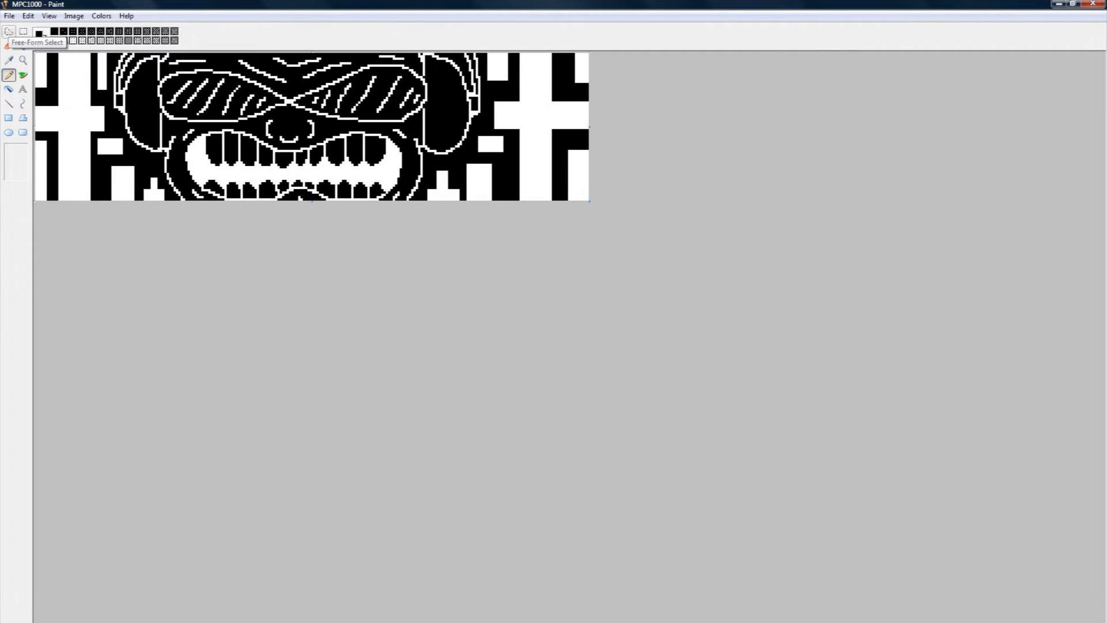
{"action": "left_click", "coordinate": [745, 404]}
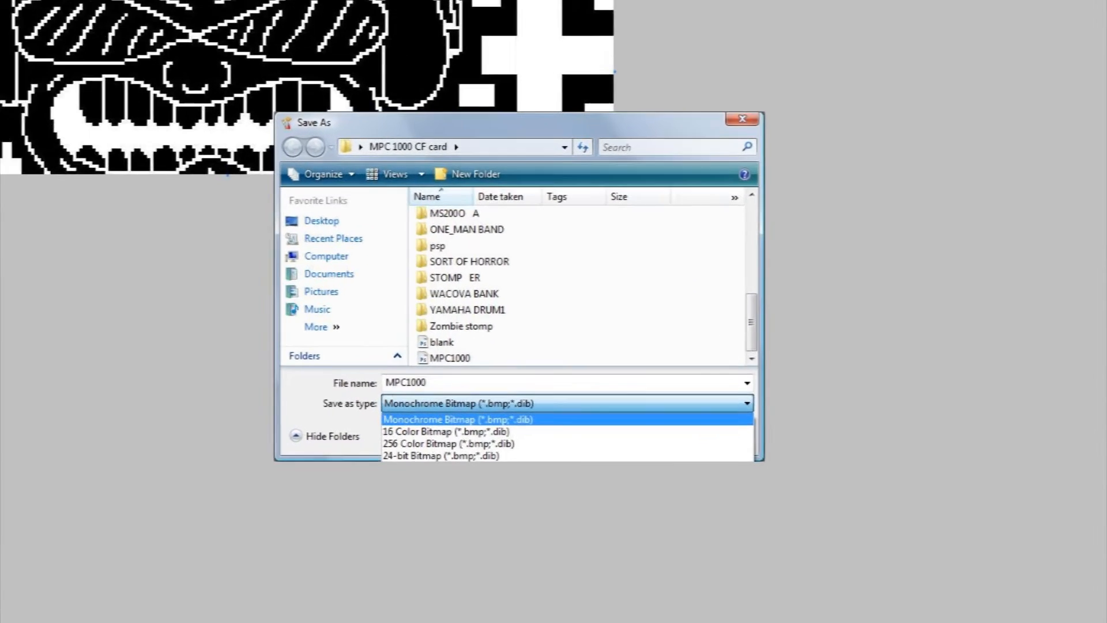